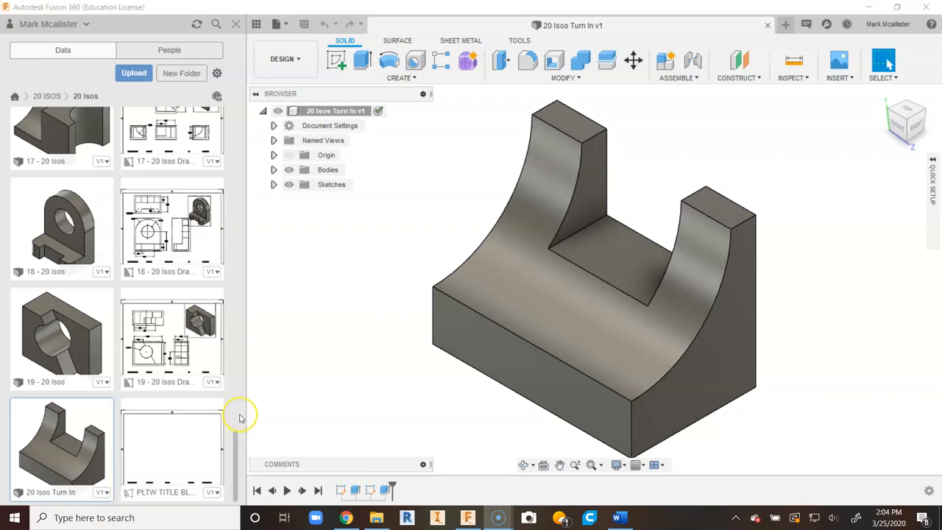
{"action": "mouse_move", "coordinate": [242, 418]}
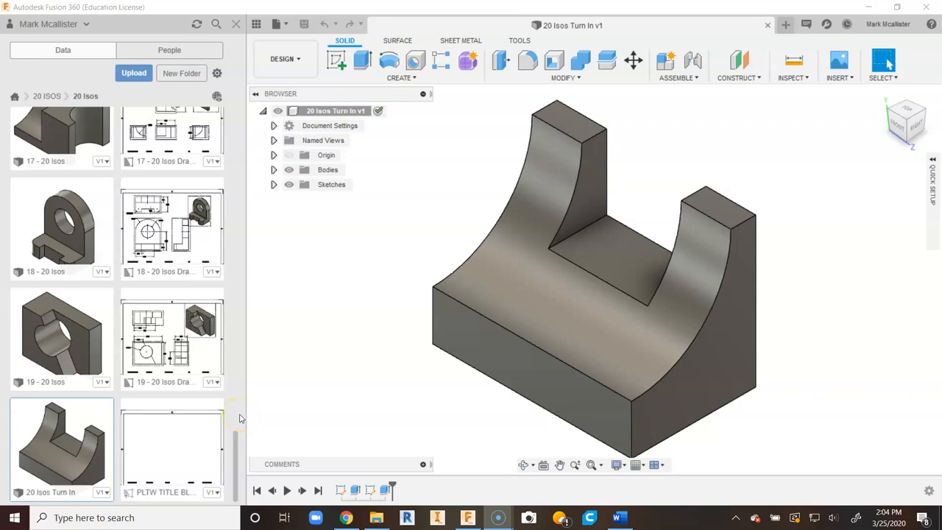
{"action": "mouse_move", "coordinate": [244, 412]}
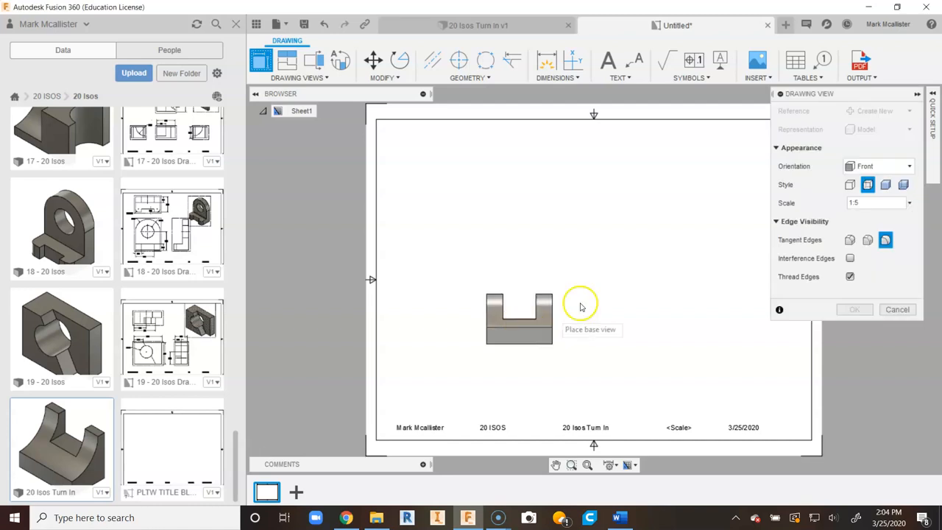
- Set the front base view's scale to 1:3 before placing it on the sheet
{"action": "left_click", "coordinate": [909, 203]}
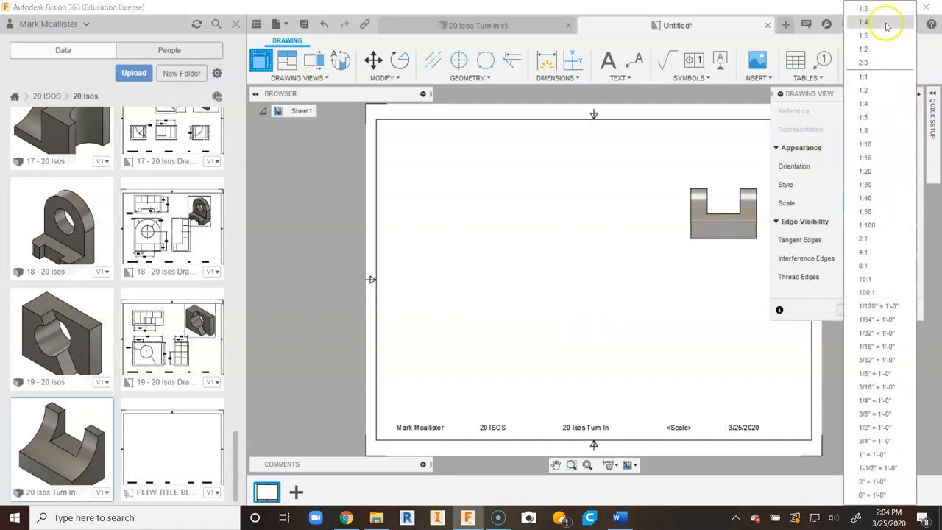
{"action": "left_click", "coordinate": [857, 10]}
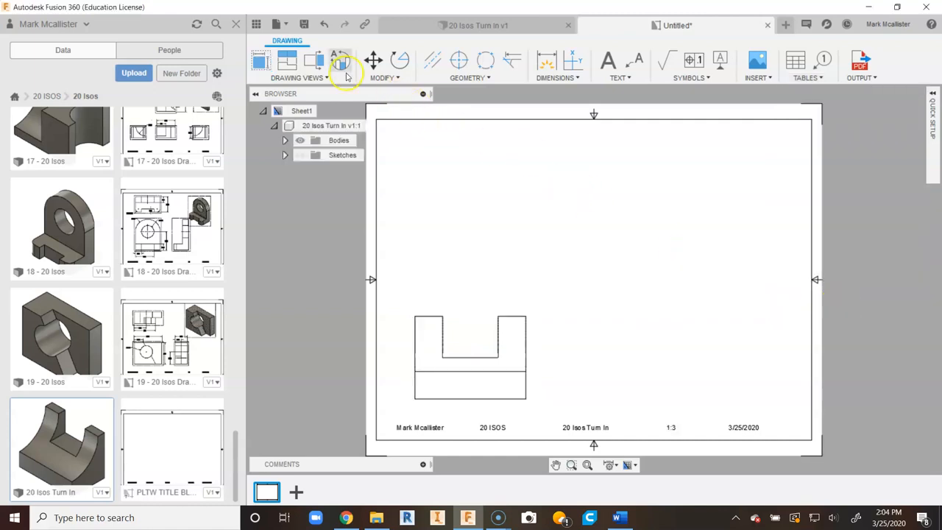
- Project top, side and isometric views from the front view and close the tool
{"action": "left_click", "coordinate": [341, 61]}
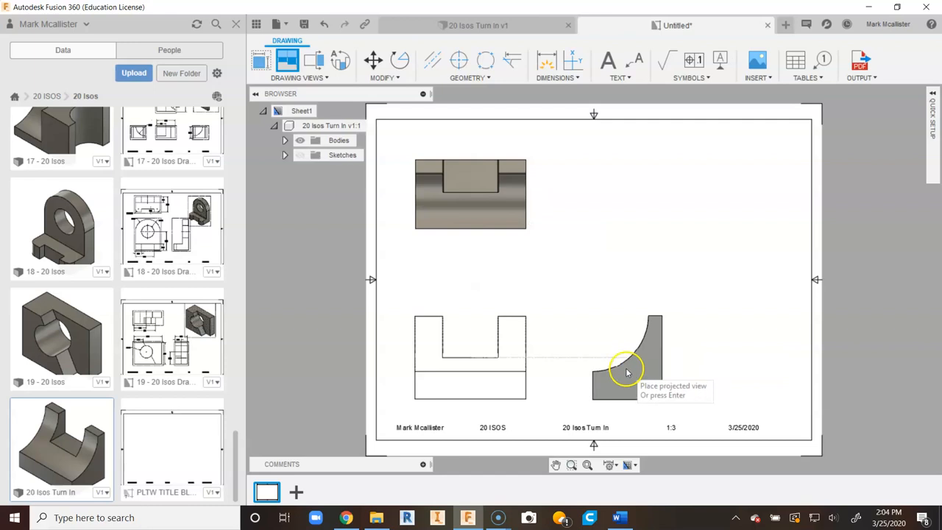
{"action": "left_click", "coordinate": [627, 371]}
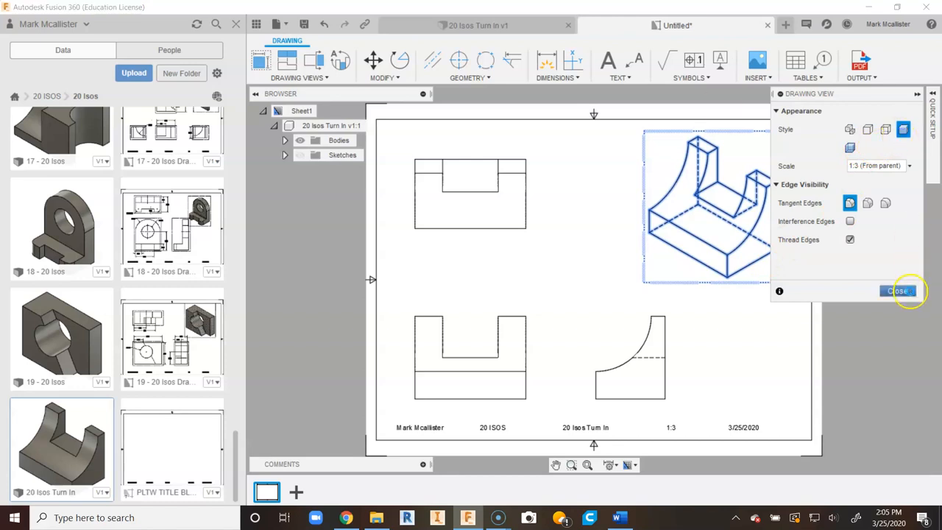
{"action": "left_click", "coordinate": [897, 291]}
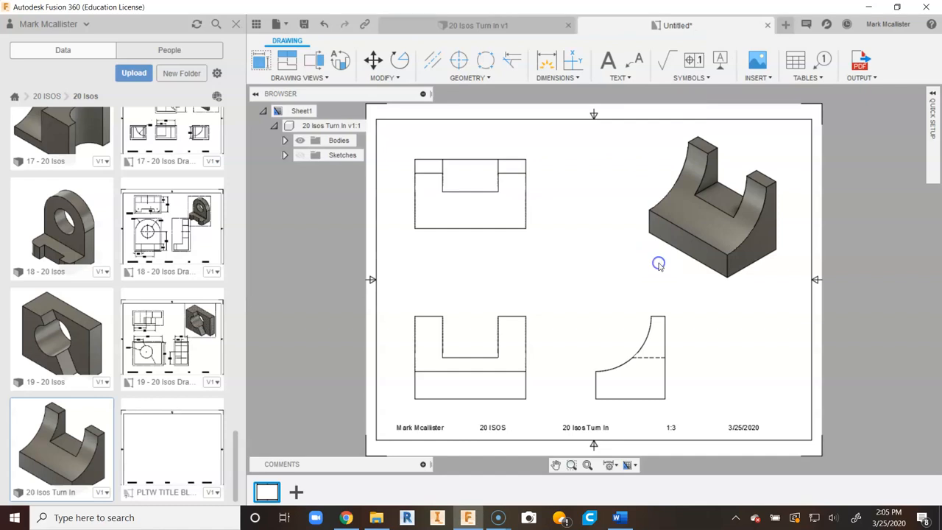
- Save the drawing as 20 Isos Turn In Drawing and review it in the Data panel
{"action": "left_click", "coordinate": [719, 238]}
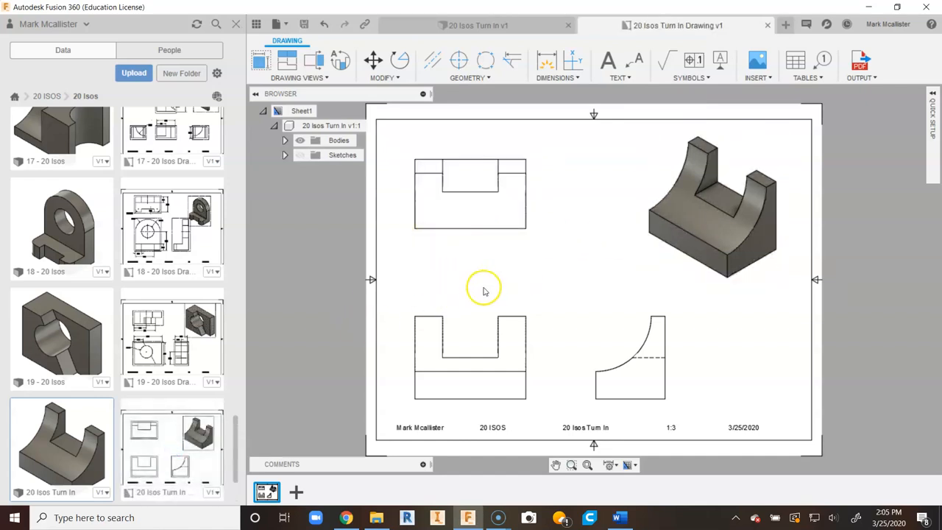
{"action": "mouse_move", "coordinate": [565, 262]}
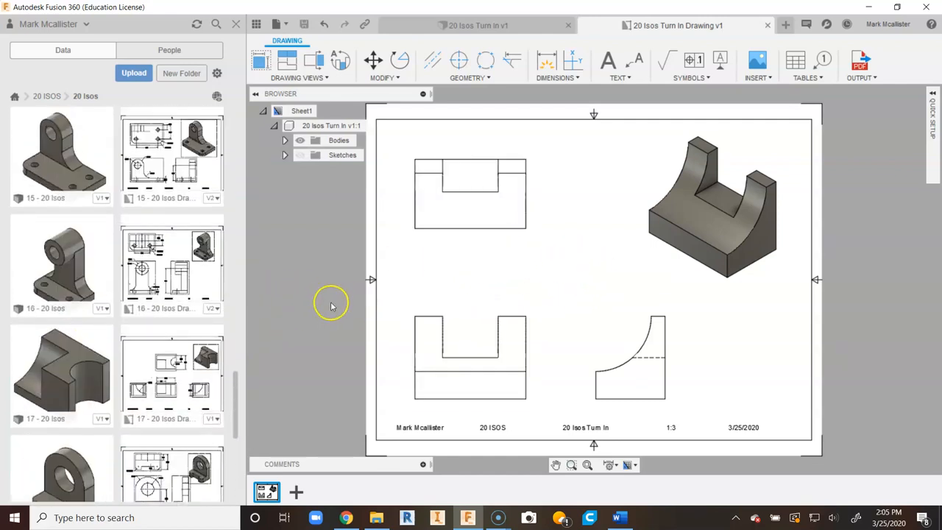
{"action": "mouse_move", "coordinate": [121, 353]}
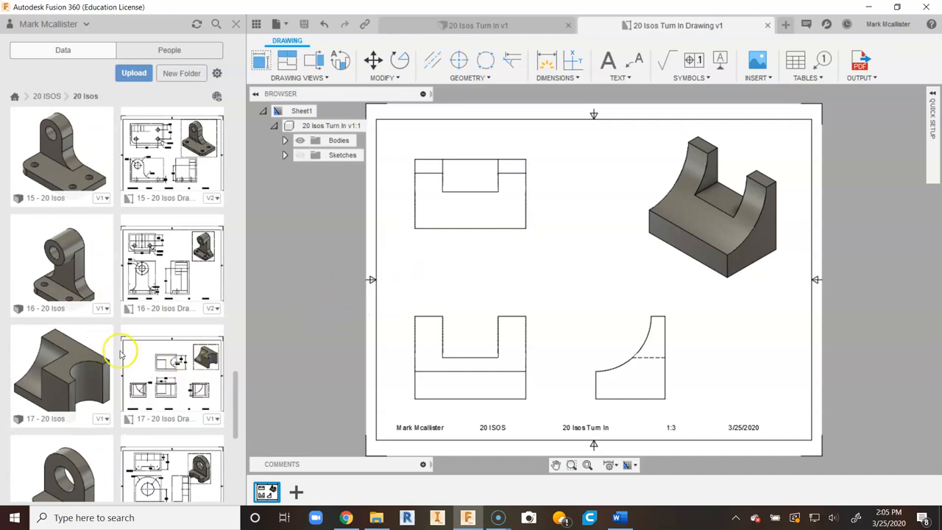
{"action": "scroll", "scroll_direction": "down", "scroll_amount": 3}
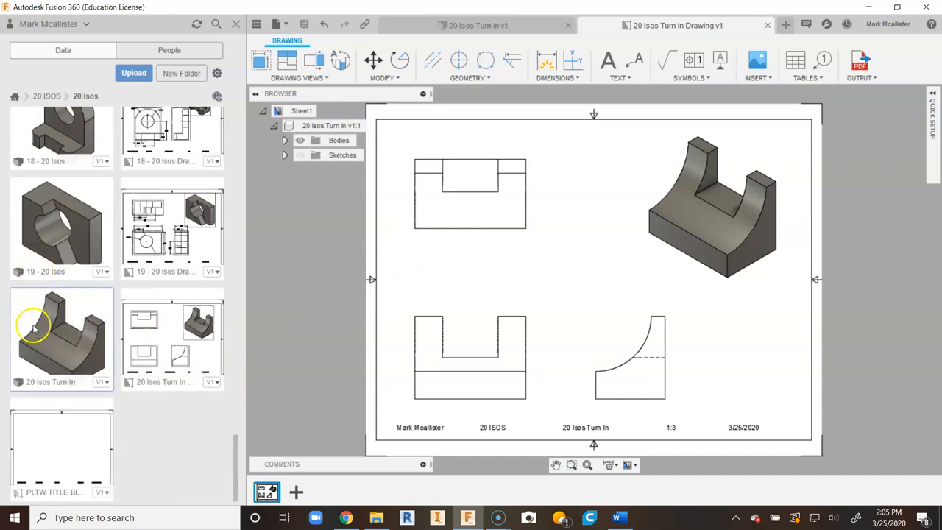
{"action": "mouse_move", "coordinate": [42, 368]}
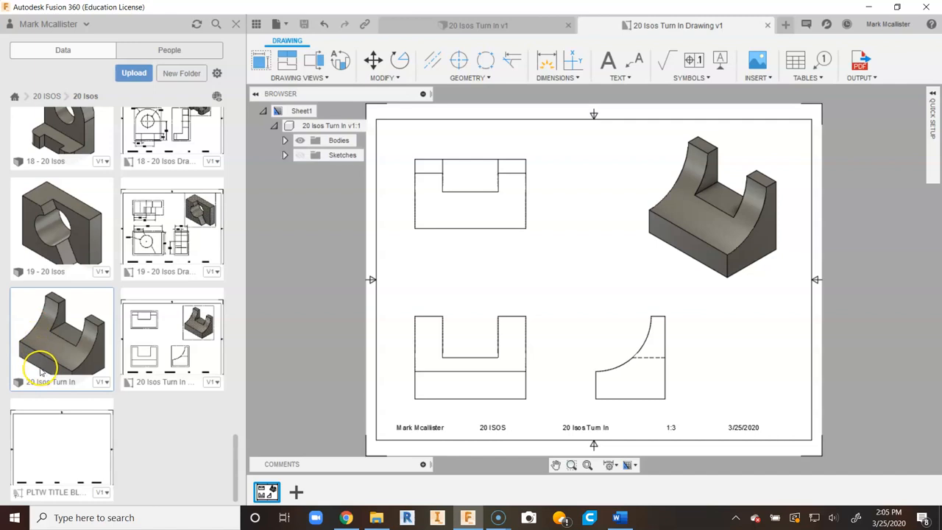
{"action": "mouse_move", "coordinate": [536, 285]}
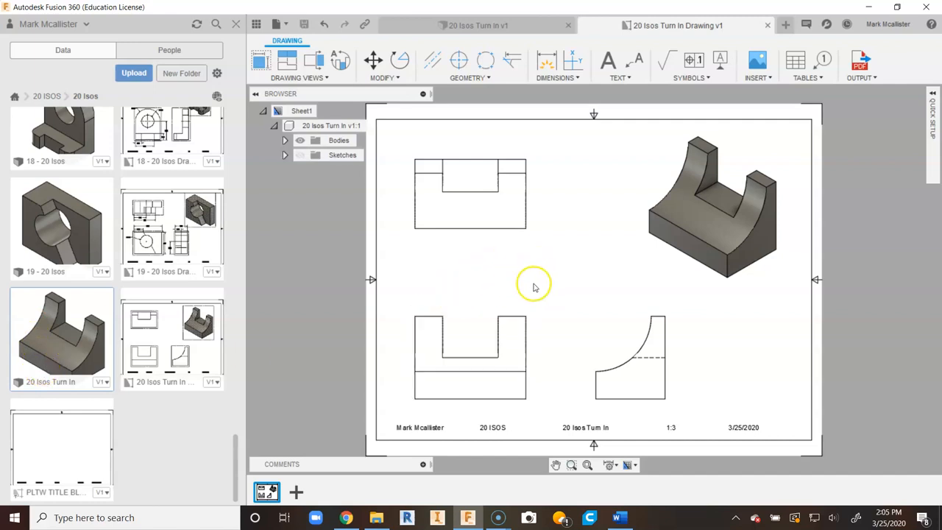
{"action": "mouse_move", "coordinate": [57, 312]}
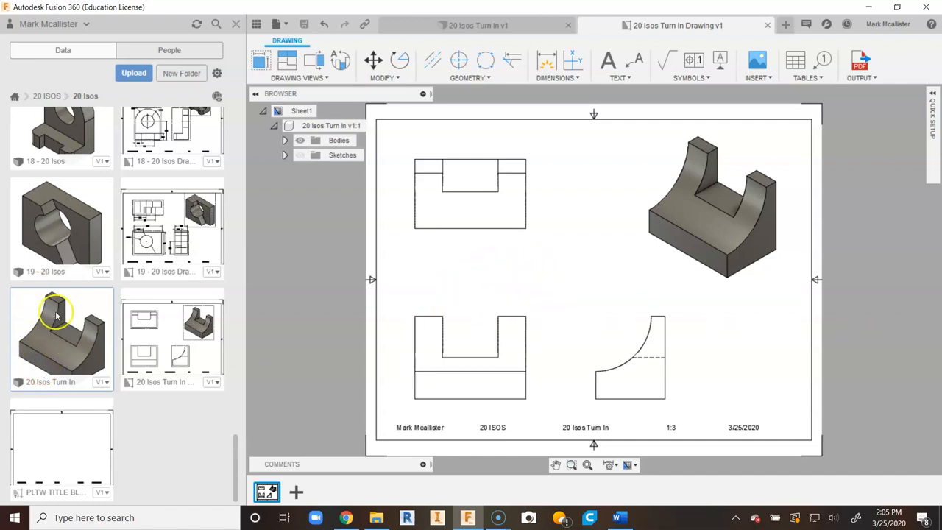
{"action": "right_click", "coordinate": [58, 312]}
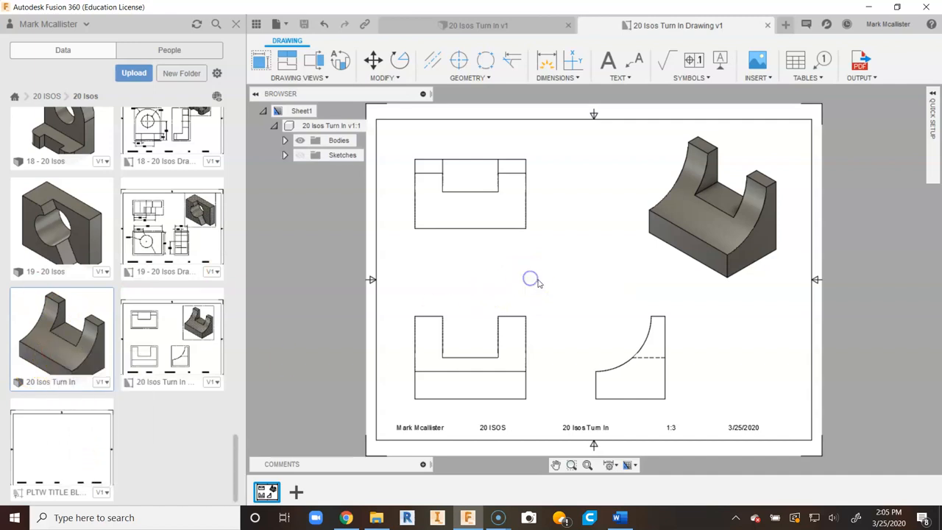
- Nudge the front view slightly upward to tighten the sheet layout
{"action": "left_click", "coordinate": [467, 358]}
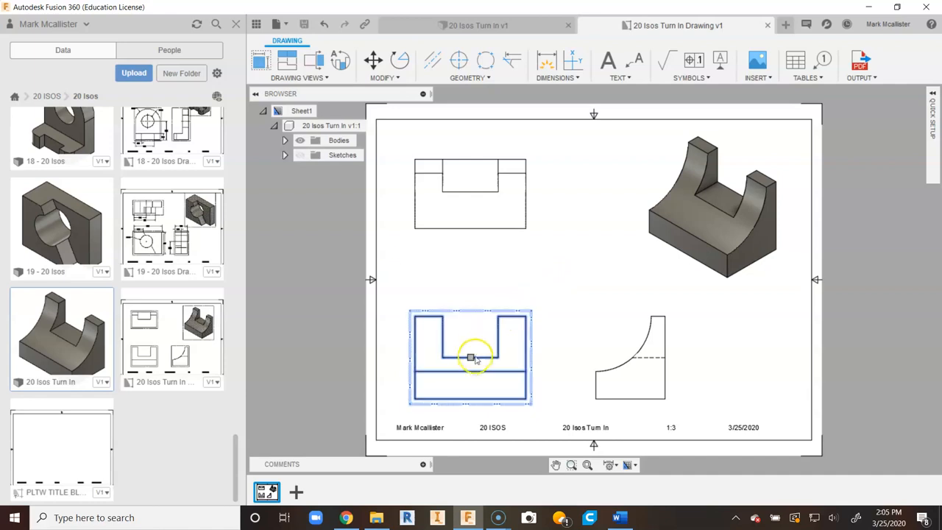
{"action": "left_click_drag", "start_coordinate": [469, 358], "coordinate": [469, 341]}
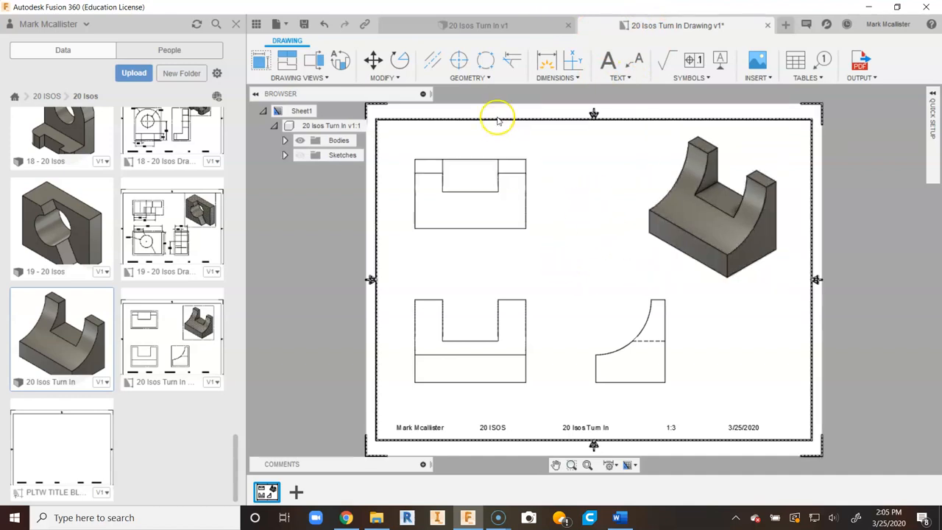
- Center-mark the side view arc, dimension it R4.00, and dimension the front base height 2.00
{"action": "left_click", "coordinate": [457, 59]}
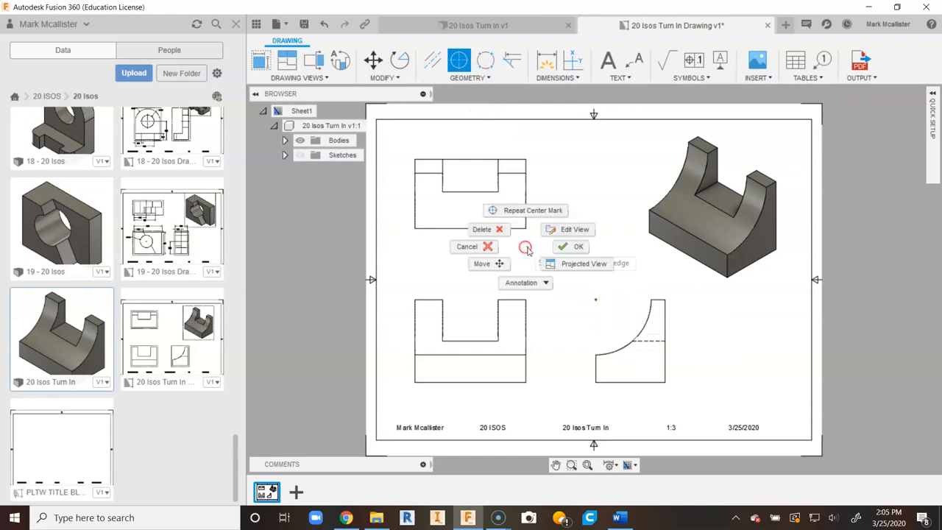
{"action": "left_click", "coordinate": [570, 247]}
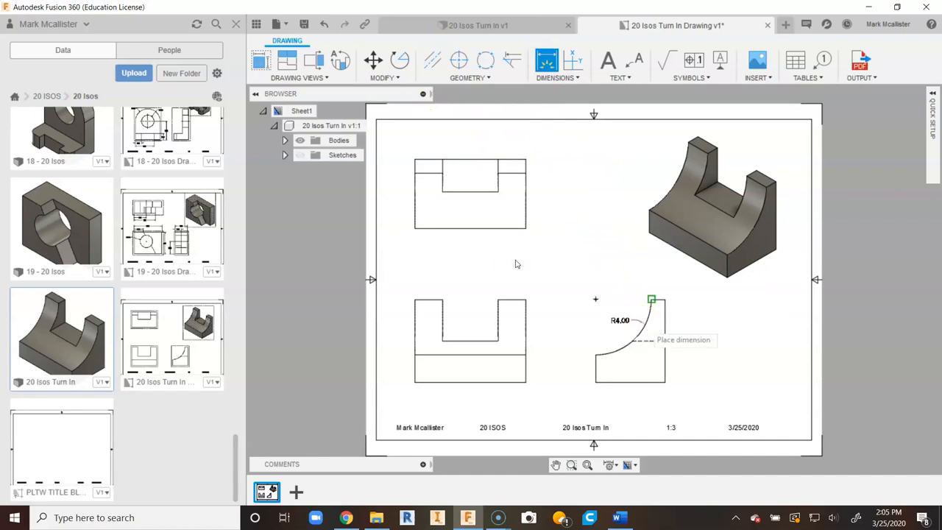
{"action": "right_click", "coordinate": [650, 300]}
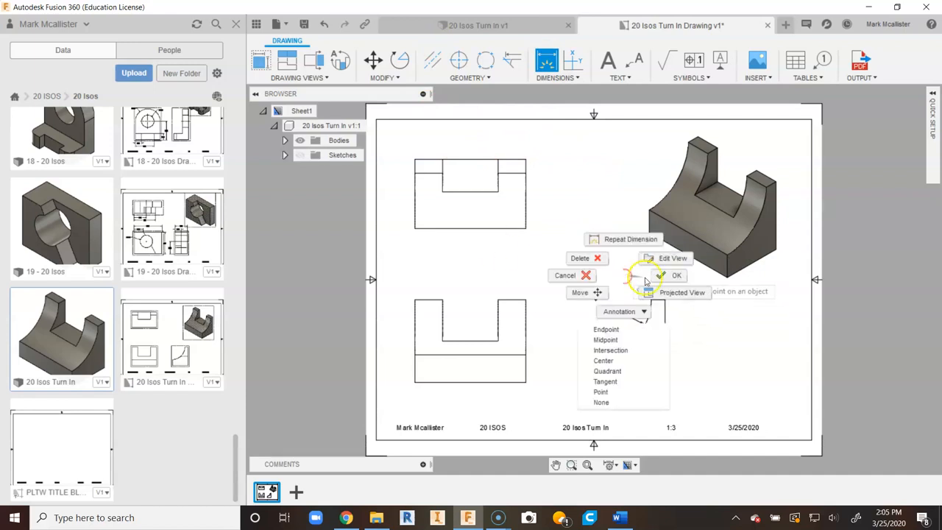
{"action": "left_click", "coordinate": [677, 275]}
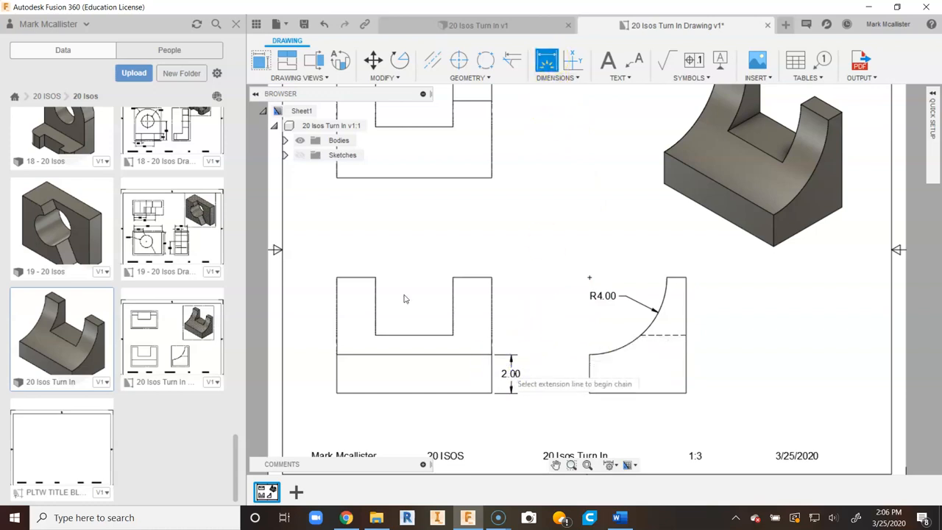
{"action": "left_click", "coordinate": [504, 382]}
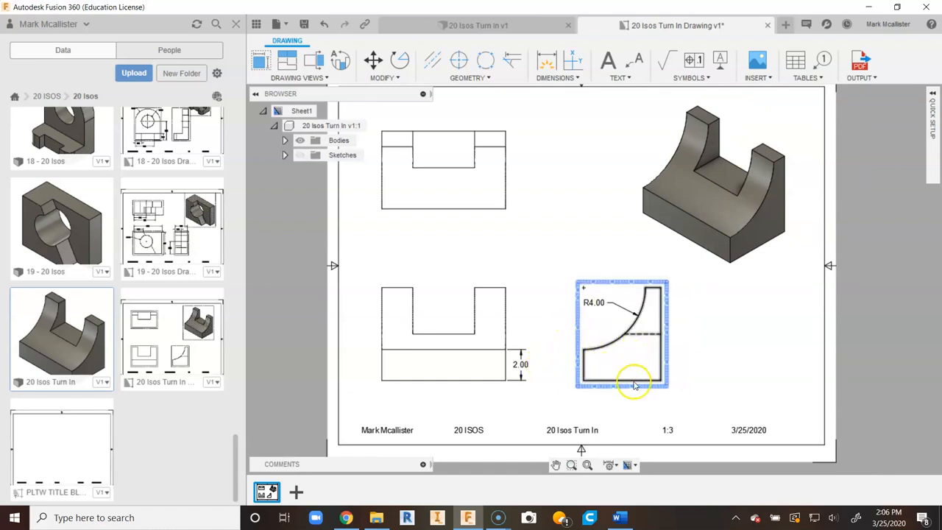
- Add a 1.00 linear dimension across the top flat of the side view
{"action": "left_click", "coordinate": [611, 215]}
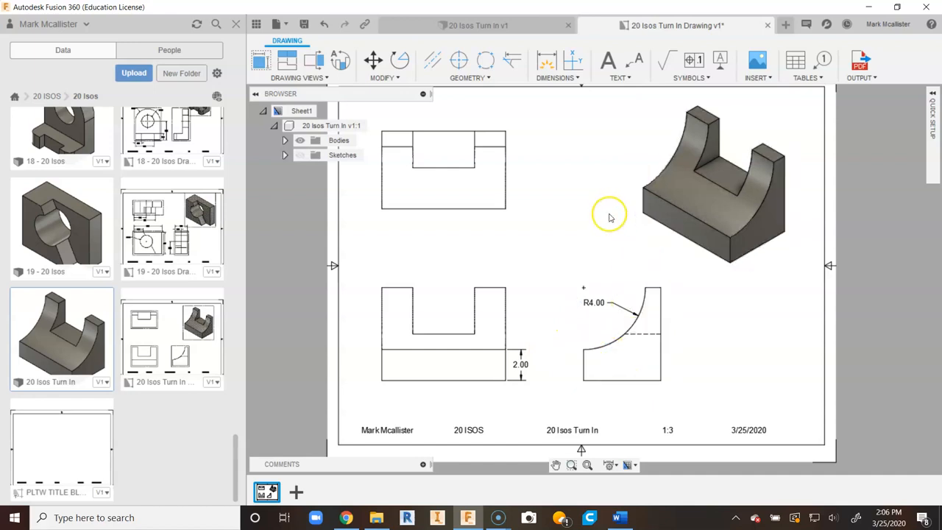
{"action": "left_click", "coordinate": [621, 333]}
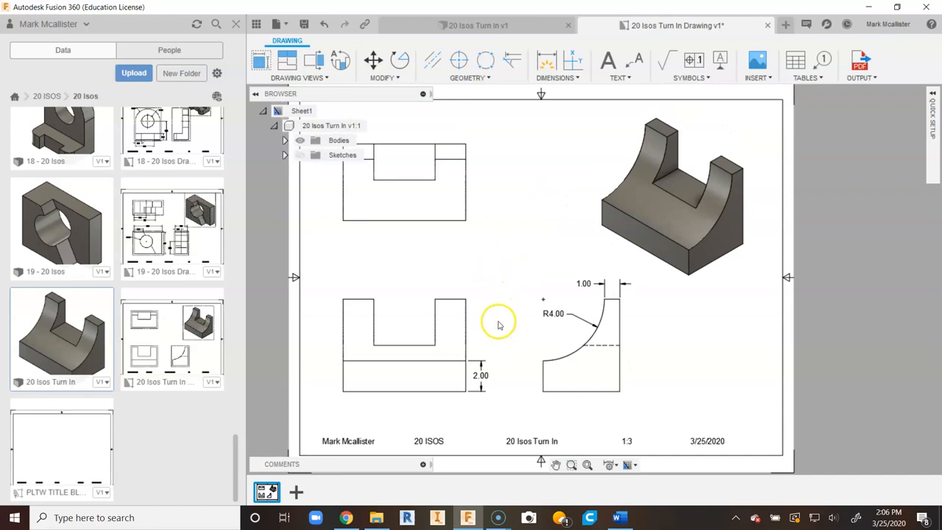
{"action": "mouse_move", "coordinate": [357, 253]}
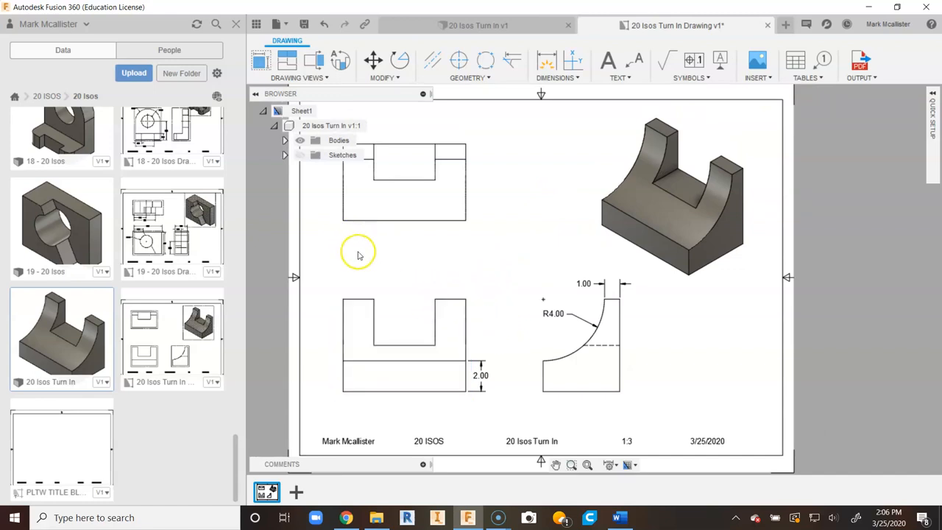
{"action": "mouse_move", "coordinate": [356, 256]}
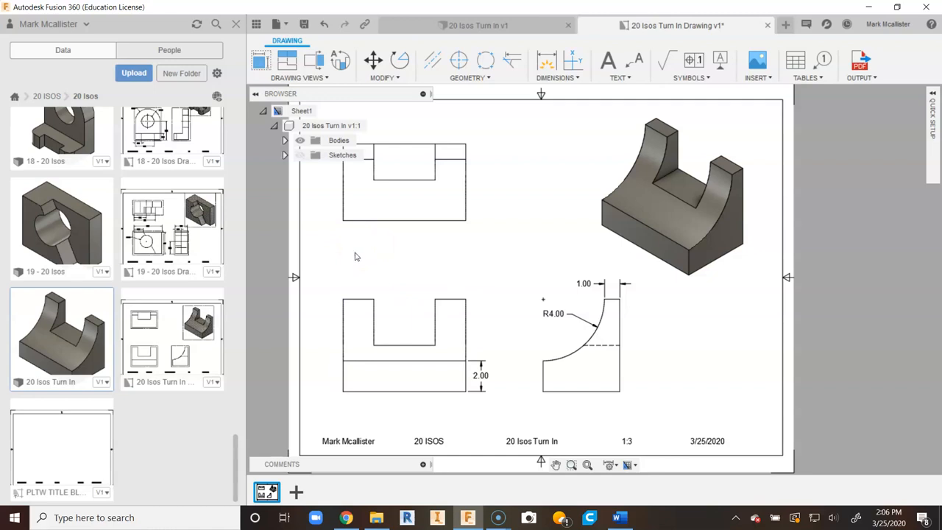
{"action": "mouse_move", "coordinate": [457, 60]}
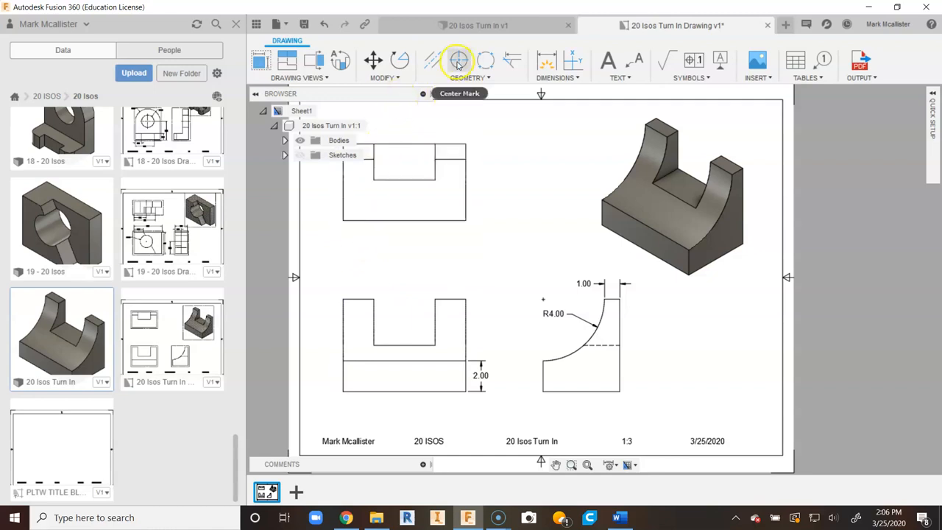
- Add baseline widths 2.00, 6.00 and 8.00 above the front view, with 8.00 stacked outermost
{"action": "left_click", "coordinate": [547, 61]}
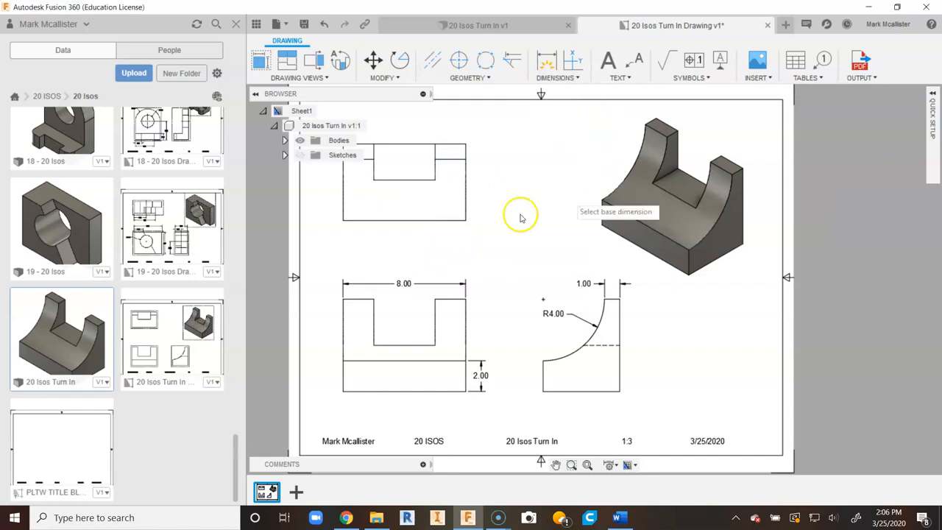
{"action": "mouse_move", "coordinate": [369, 288]}
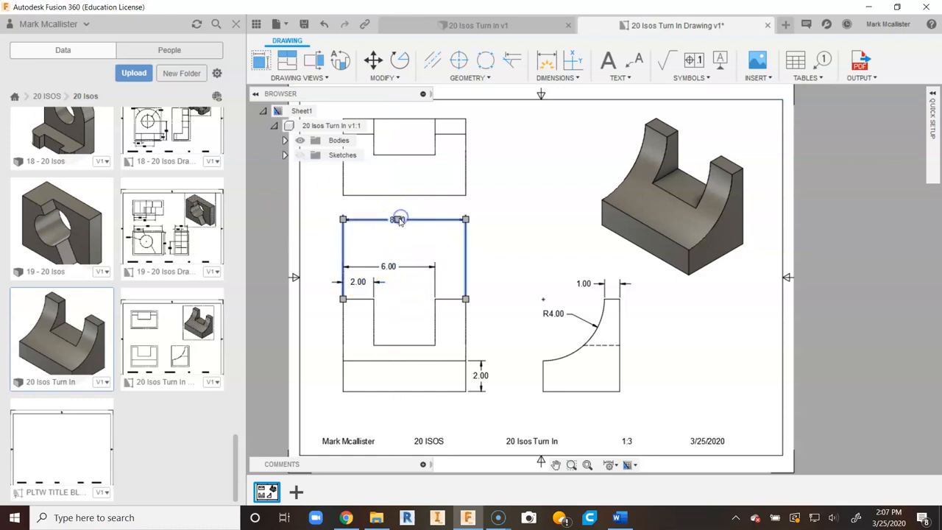
{"action": "left_click_drag", "start_coordinate": [400, 218], "coordinate": [421, 247]}
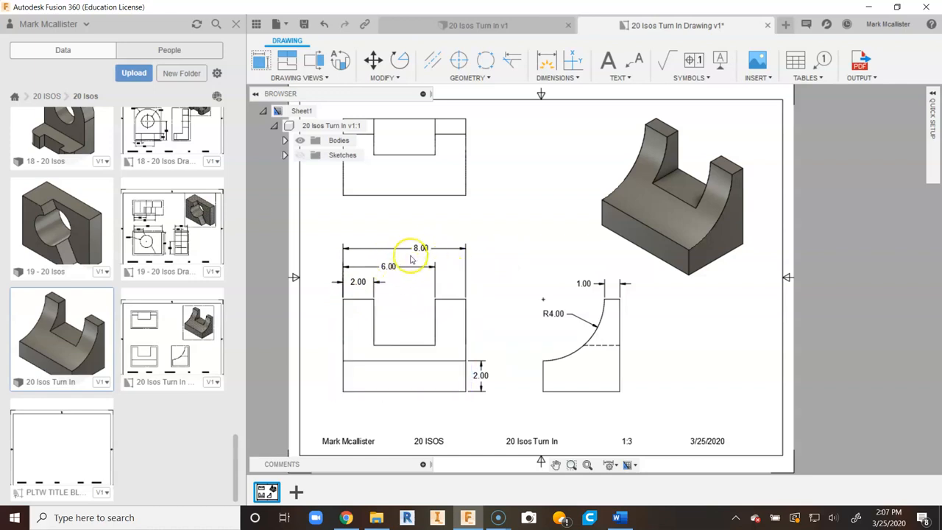
{"action": "mouse_move", "coordinate": [509, 339]}
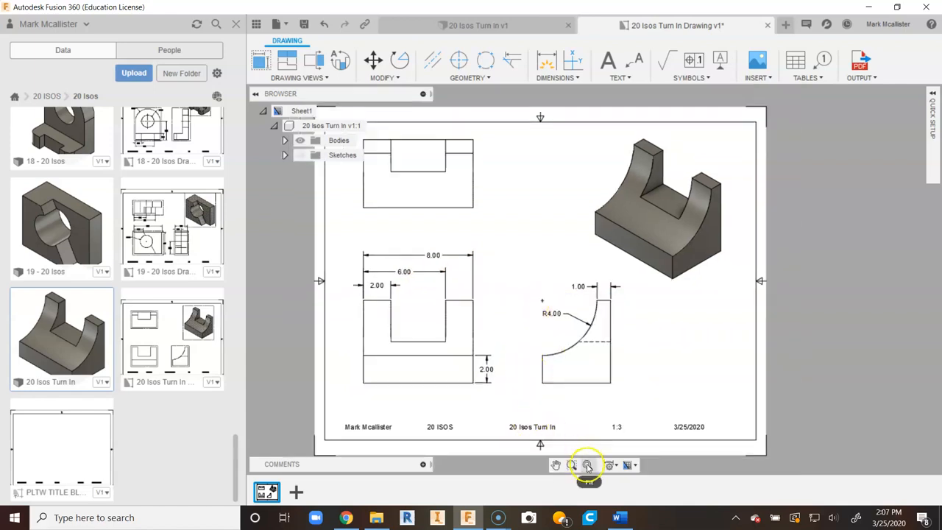
- Dimension the front view's slot depth as 3.00 and refit the sheet to check the layout
{"action": "left_click", "coordinate": [587, 465]}
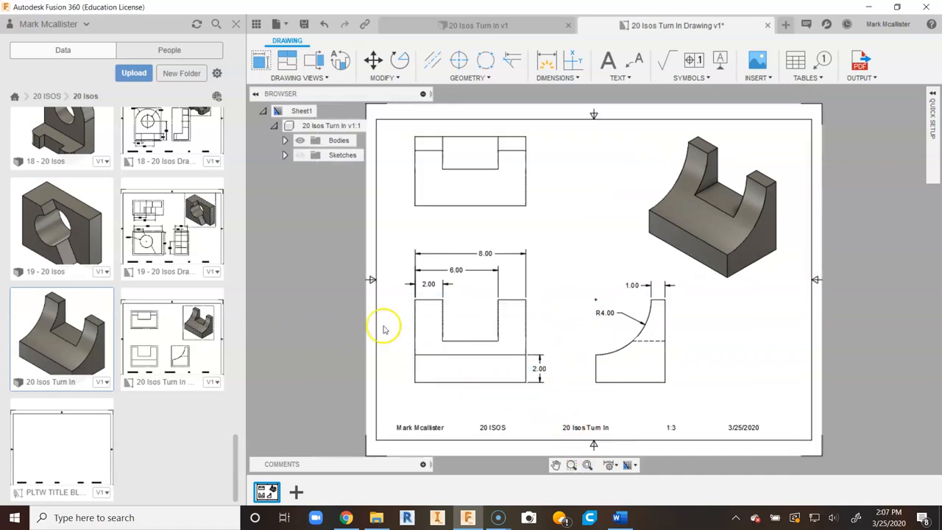
{"action": "mouse_move", "coordinate": [318, 302]}
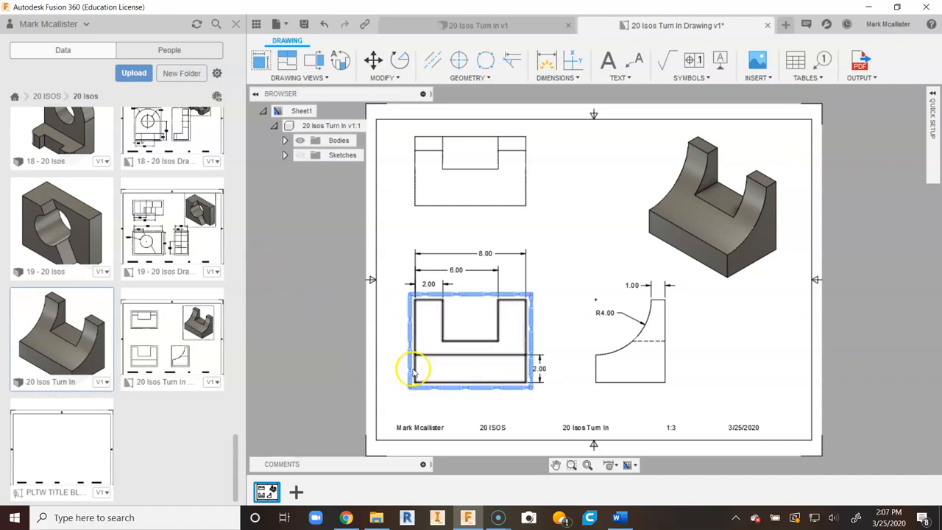
{"action": "left_click", "coordinate": [602, 212]}
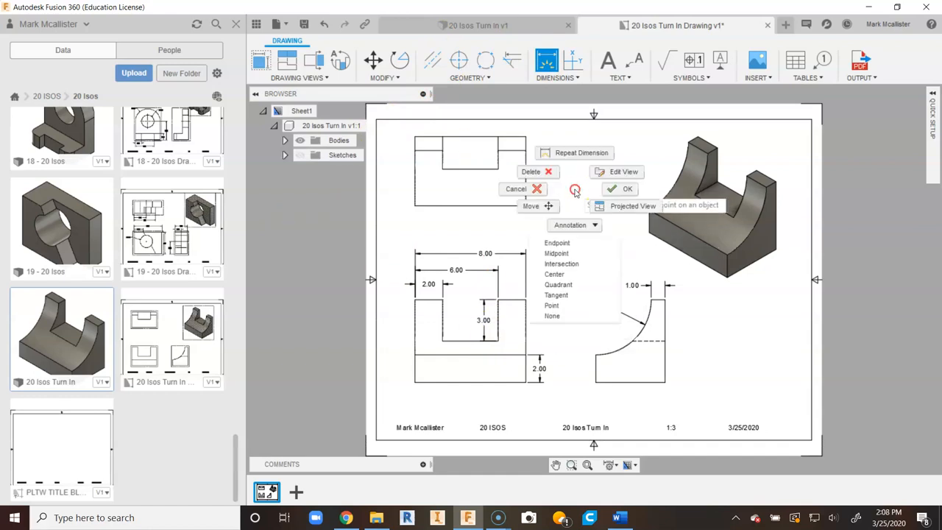
{"action": "left_click", "coordinate": [627, 188]}
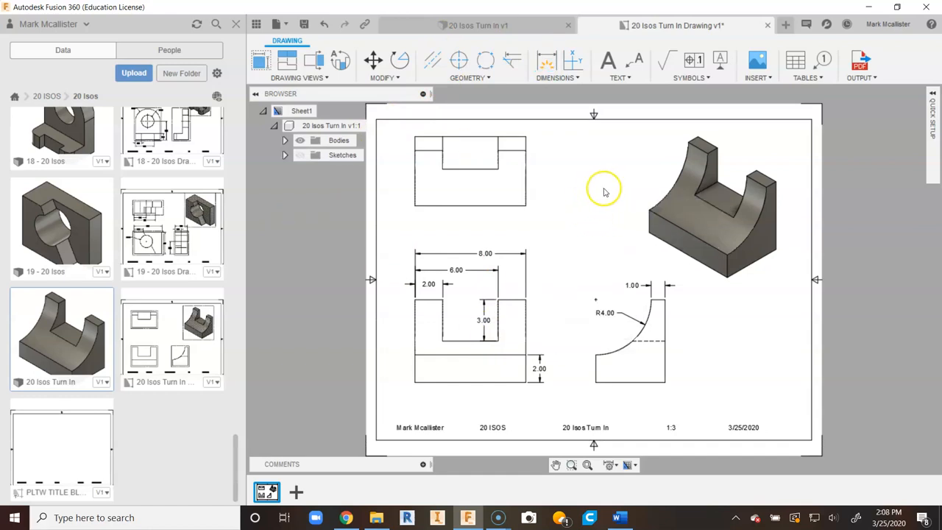
{"action": "left_click", "coordinate": [631, 341]}
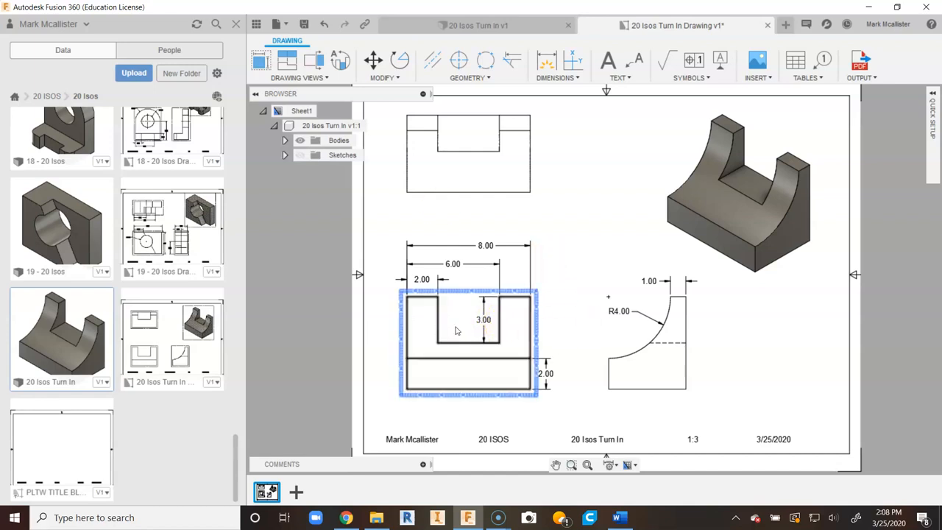
{"action": "left_click", "coordinate": [589, 465]}
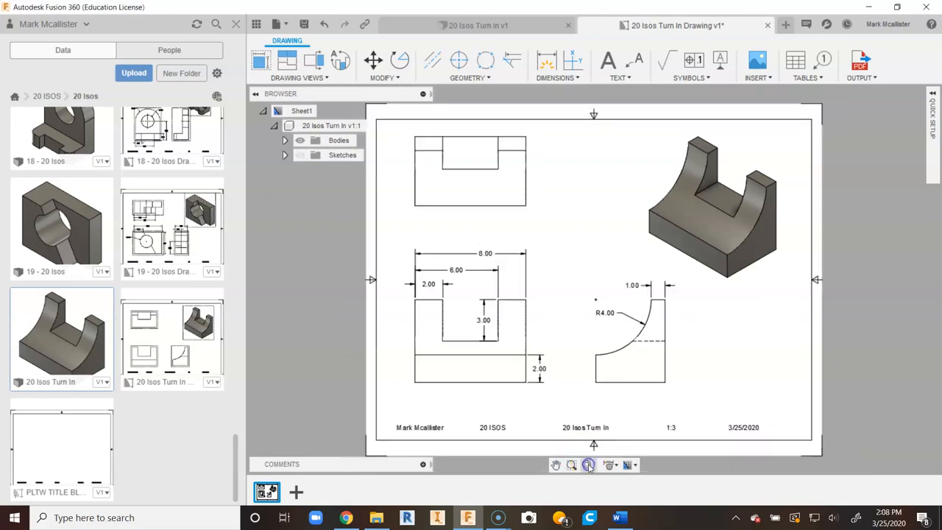
{"action": "left_click", "coordinate": [587, 465]}
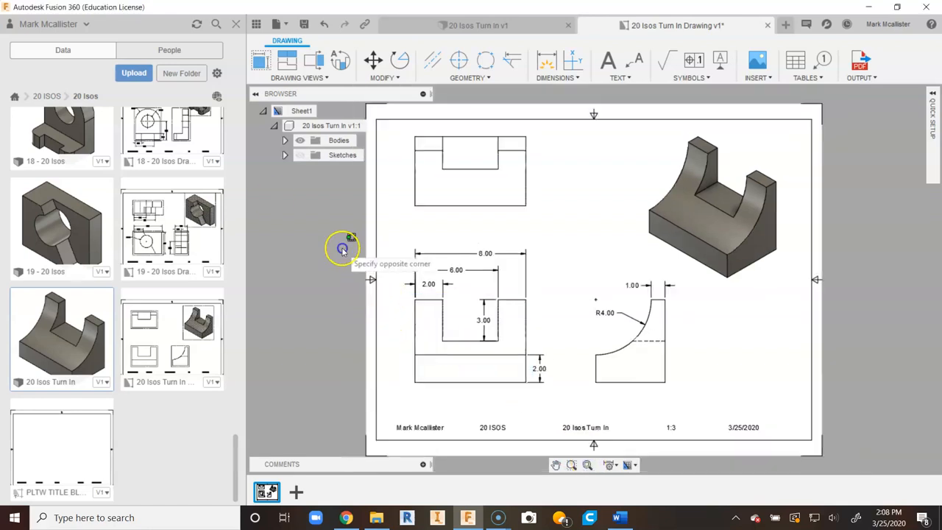
{"action": "mouse_move", "coordinate": [292, 251]}
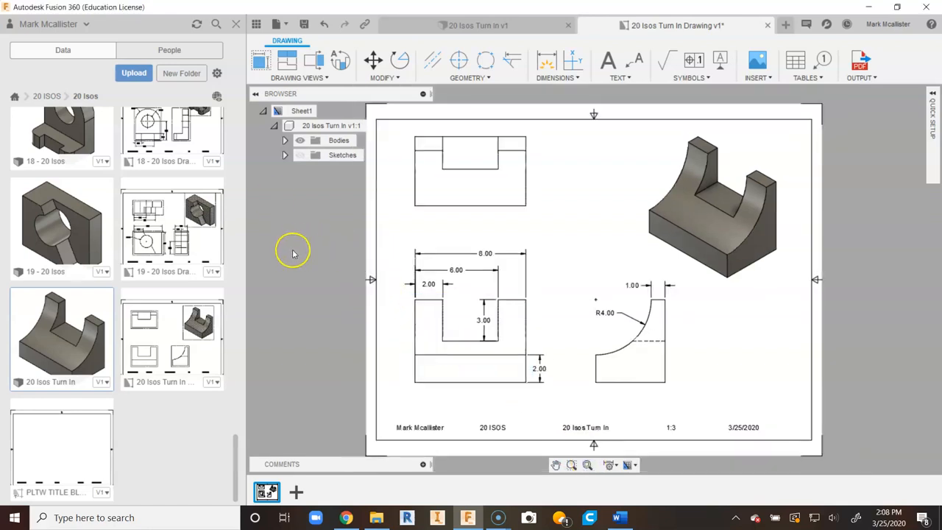